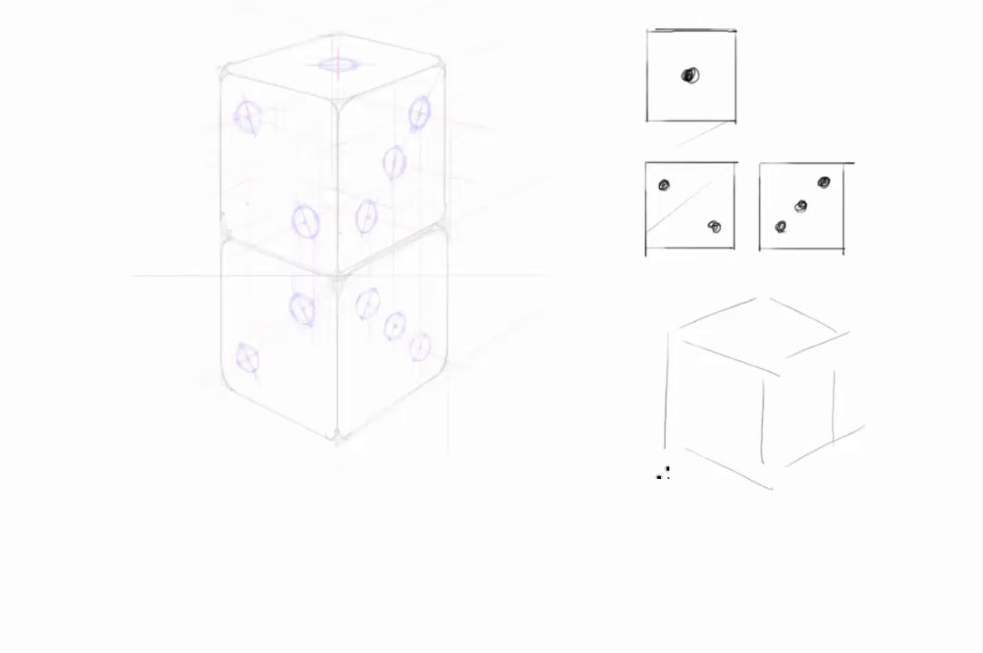
pyautogui.write('FRONT')
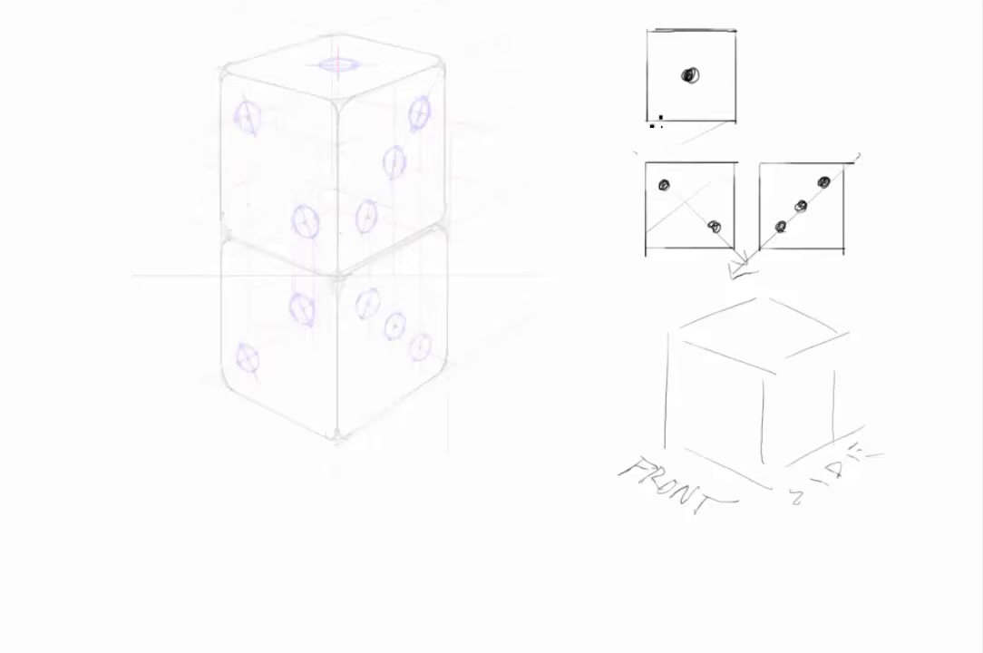
pyautogui.moveTo(686, 294)
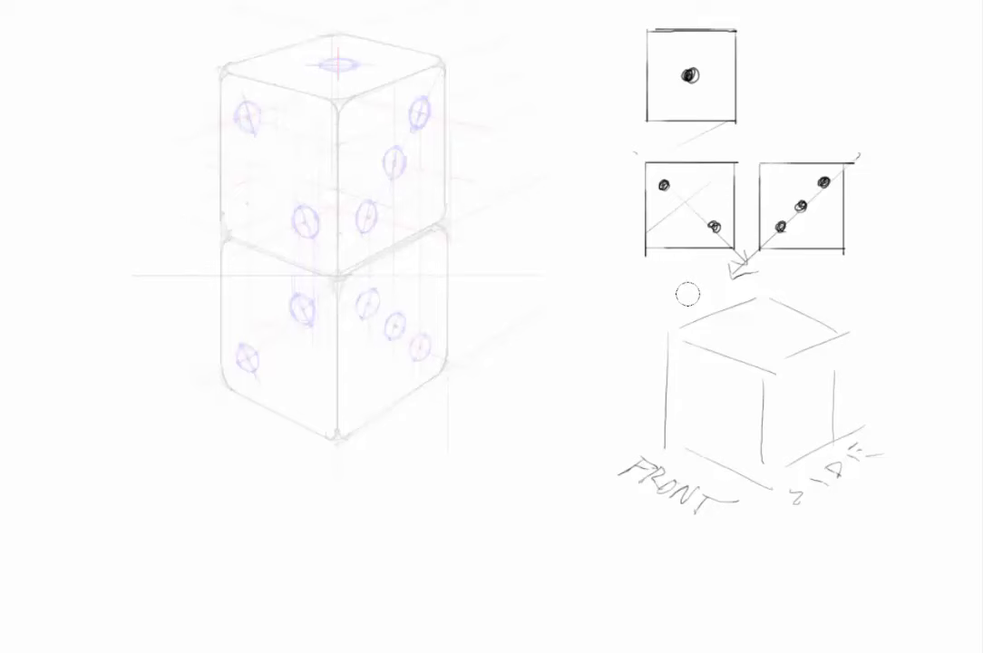